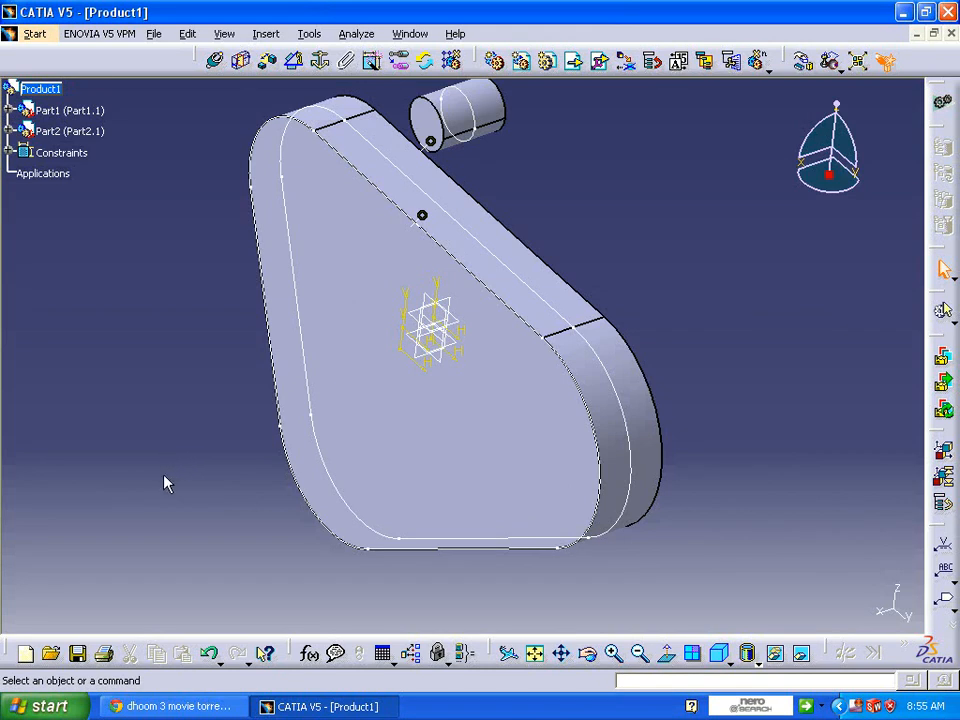
mouse_move(150, 464)
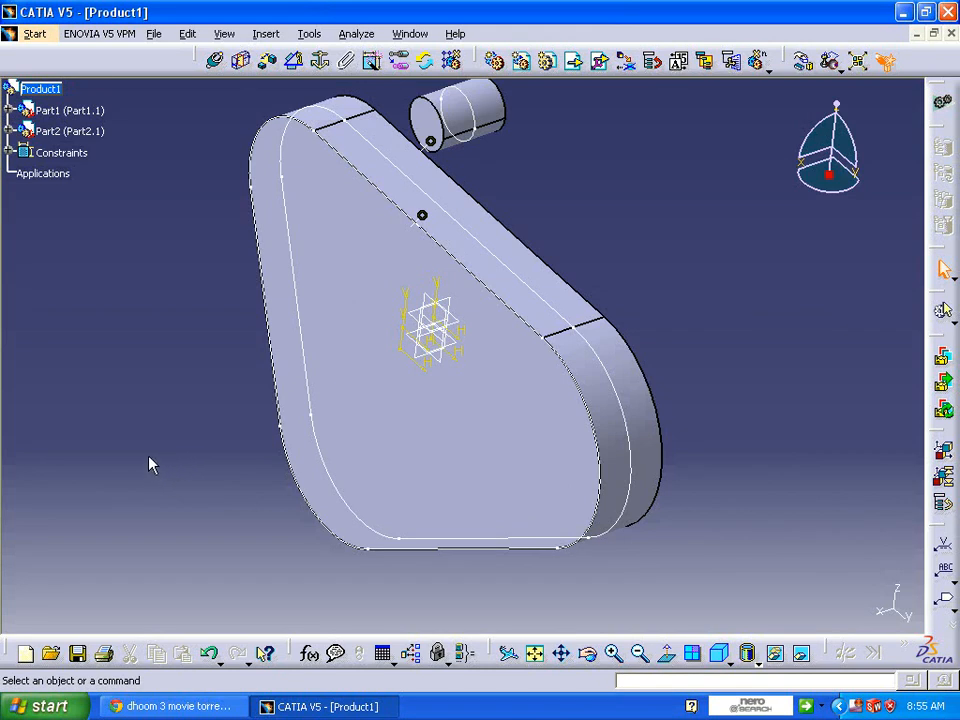
mouse_move(168, 507)
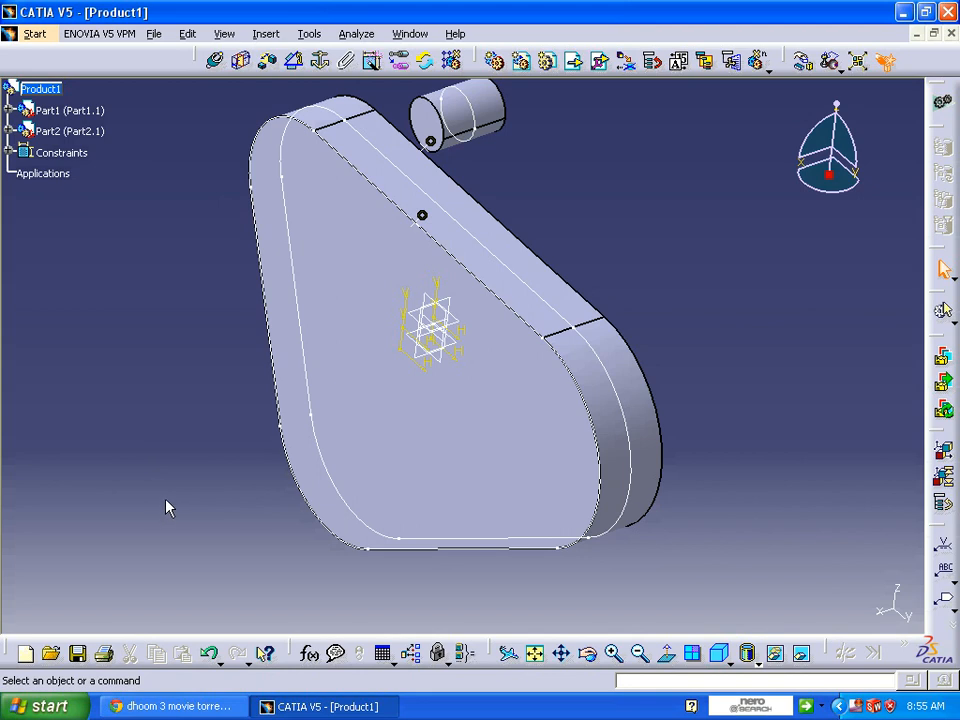
mouse_move(155, 501)
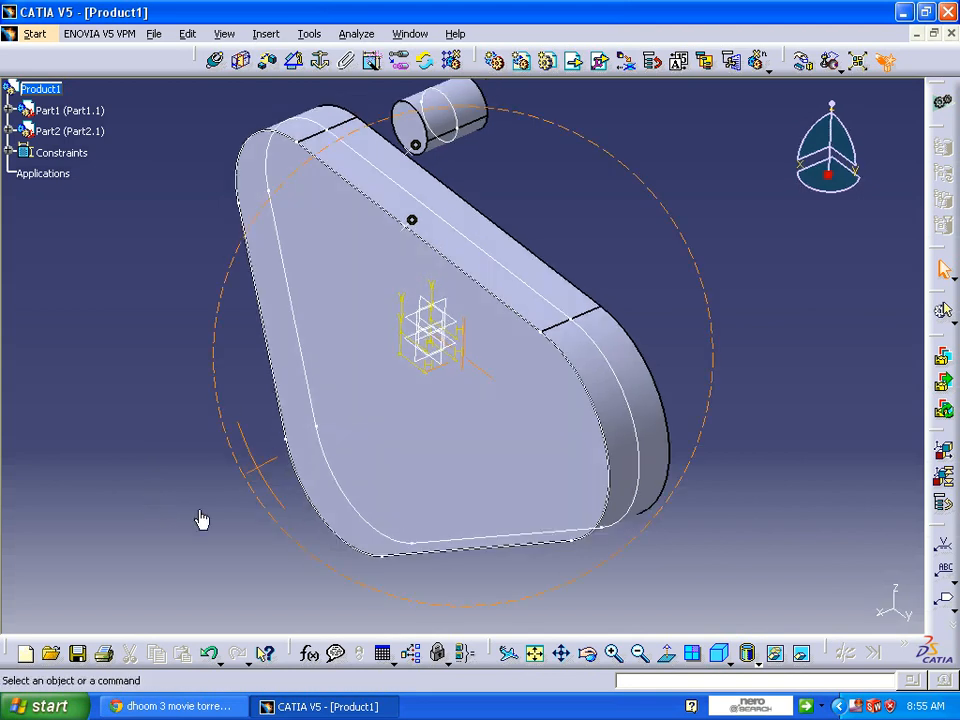
- Coincide the roller follower's axis with the cam point, seating the roller on the plate's top edge
drag(202, 518, 234, 488)
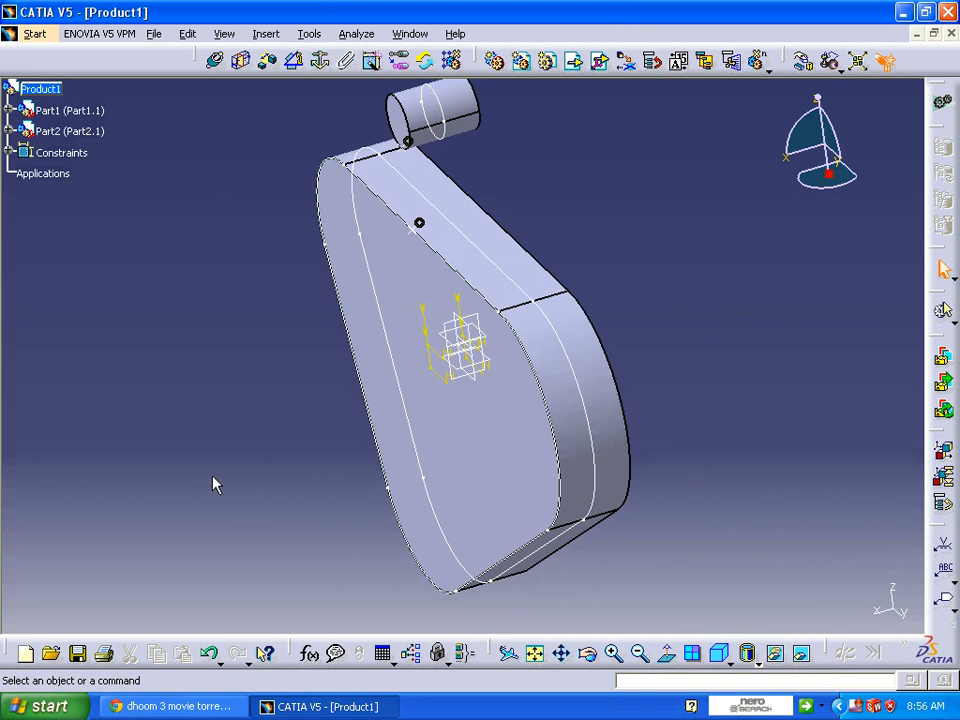
mouse_move(260, 504)
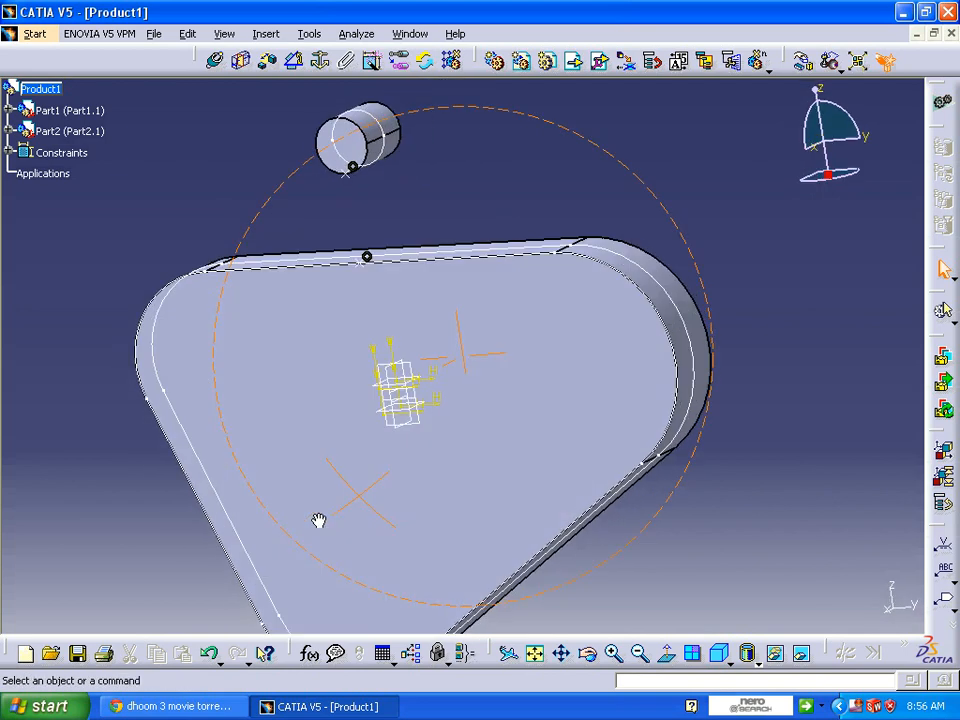
drag(318, 520, 238, 473)
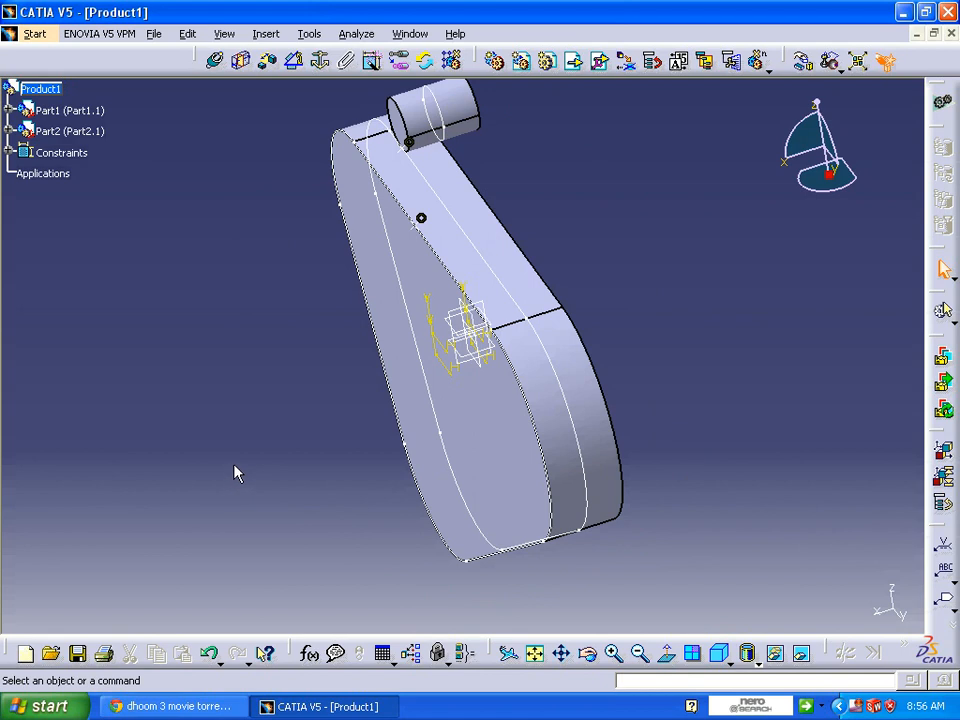
mouse_move(264, 469)
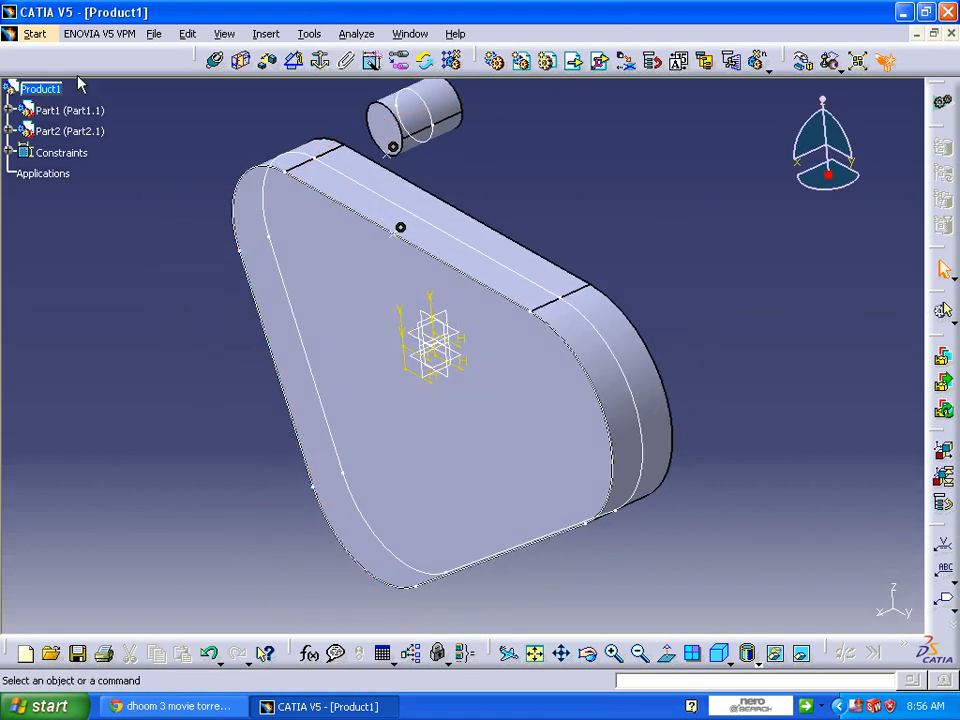
mouse_move(473, 432)
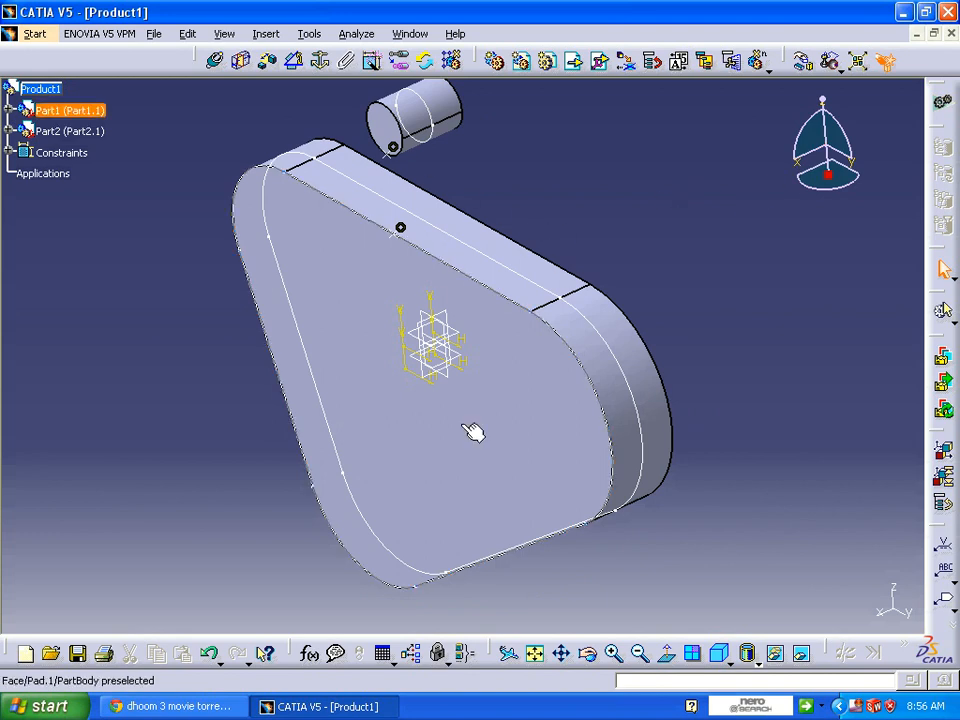
click(693, 377)
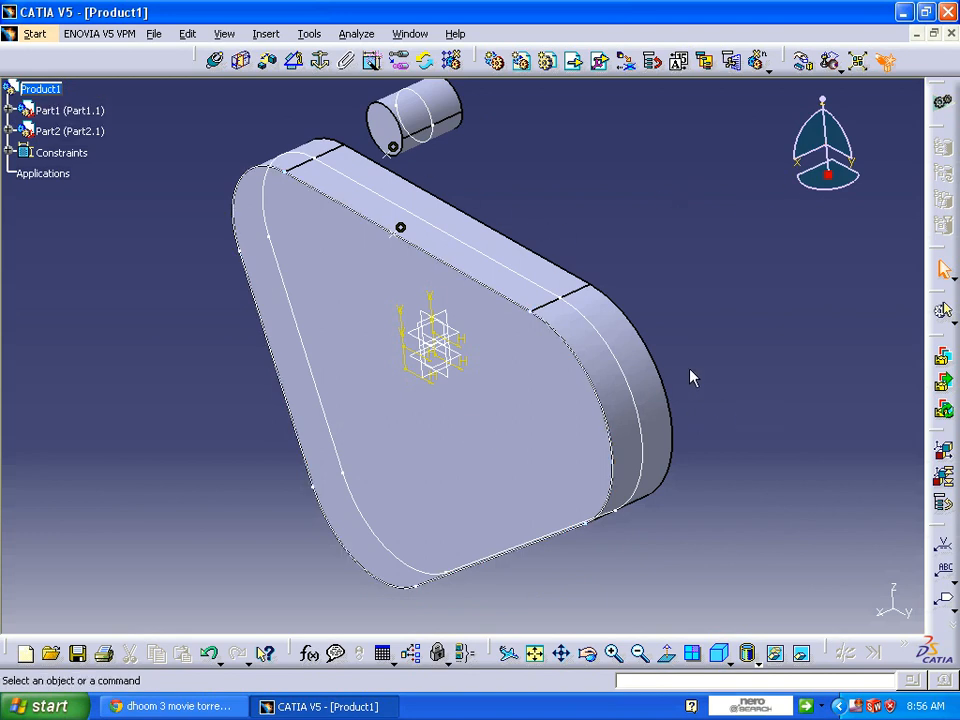
mouse_move(628, 350)
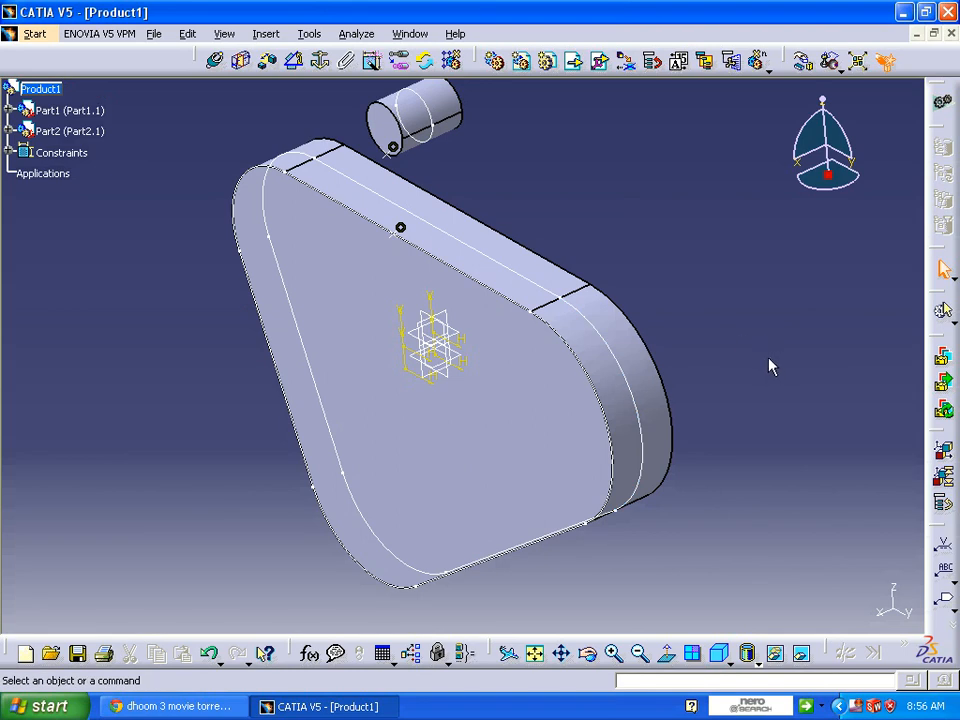
mouse_move(753, 371)
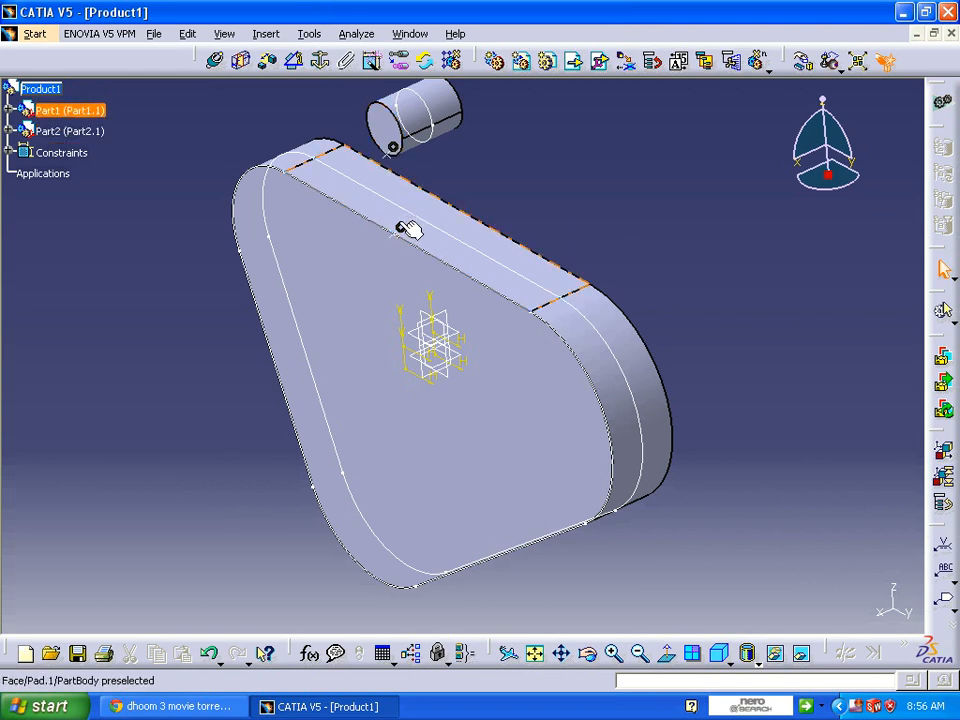
click(410, 237)
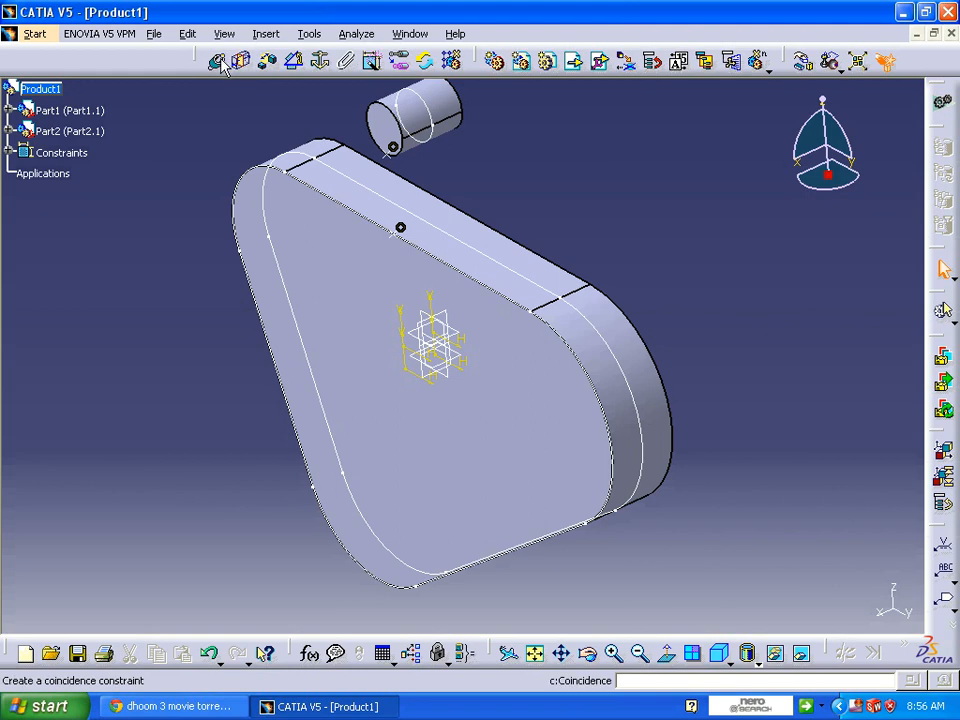
mouse_move(218, 62)
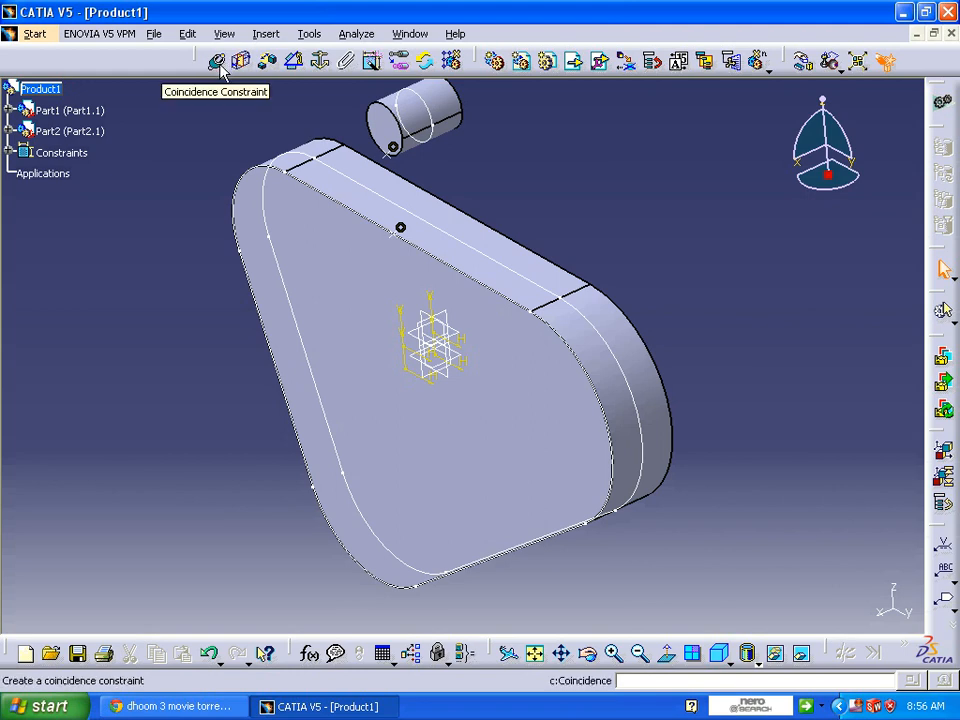
click(216, 61)
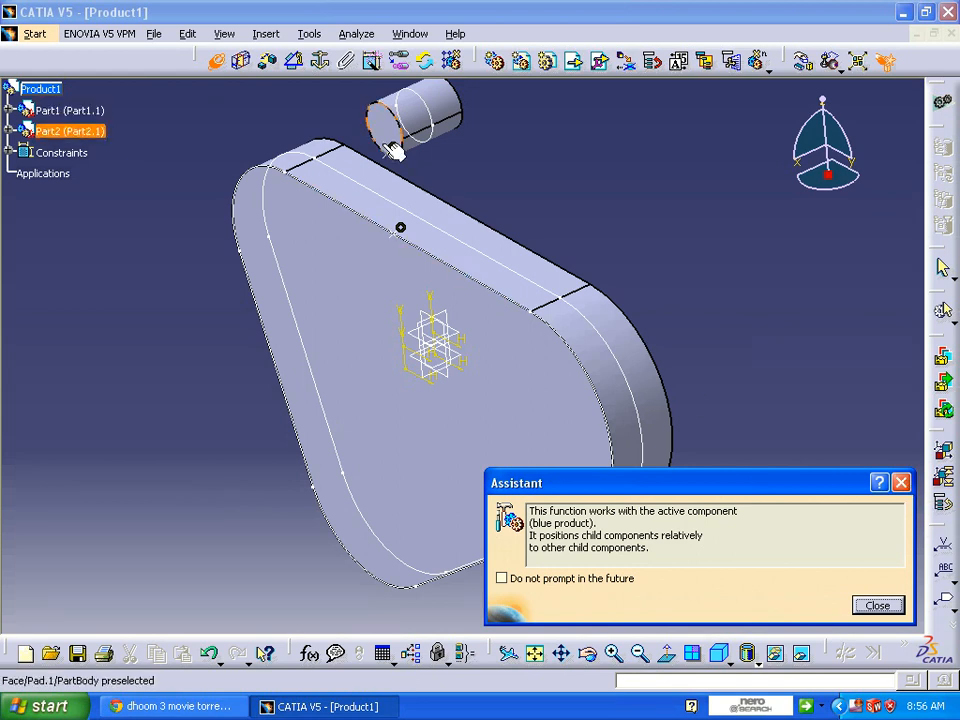
click(877, 605)
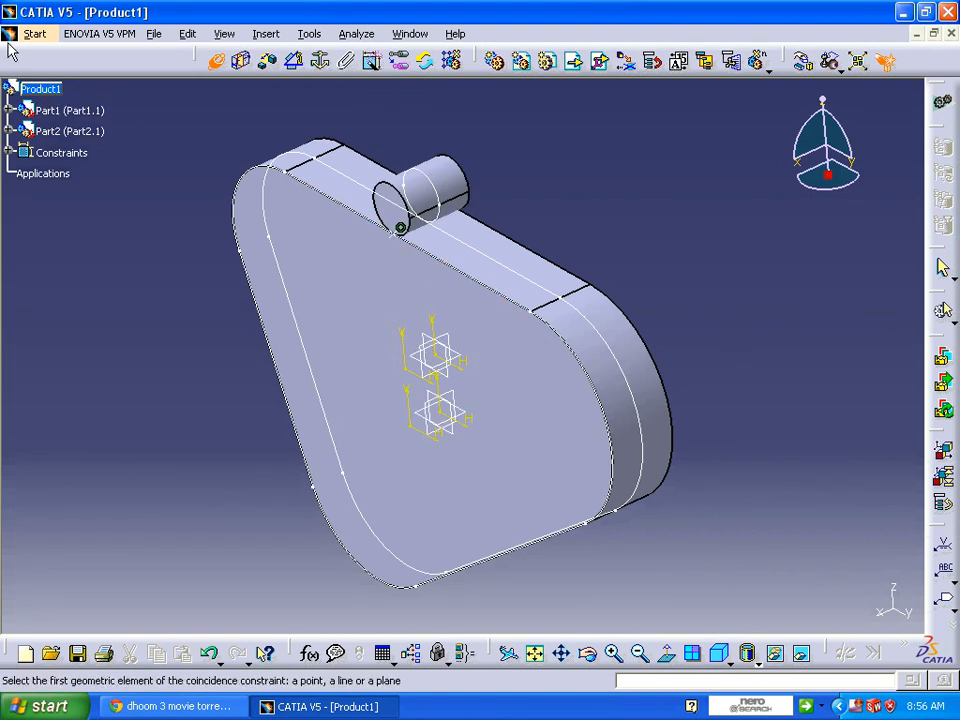
click(34, 33)
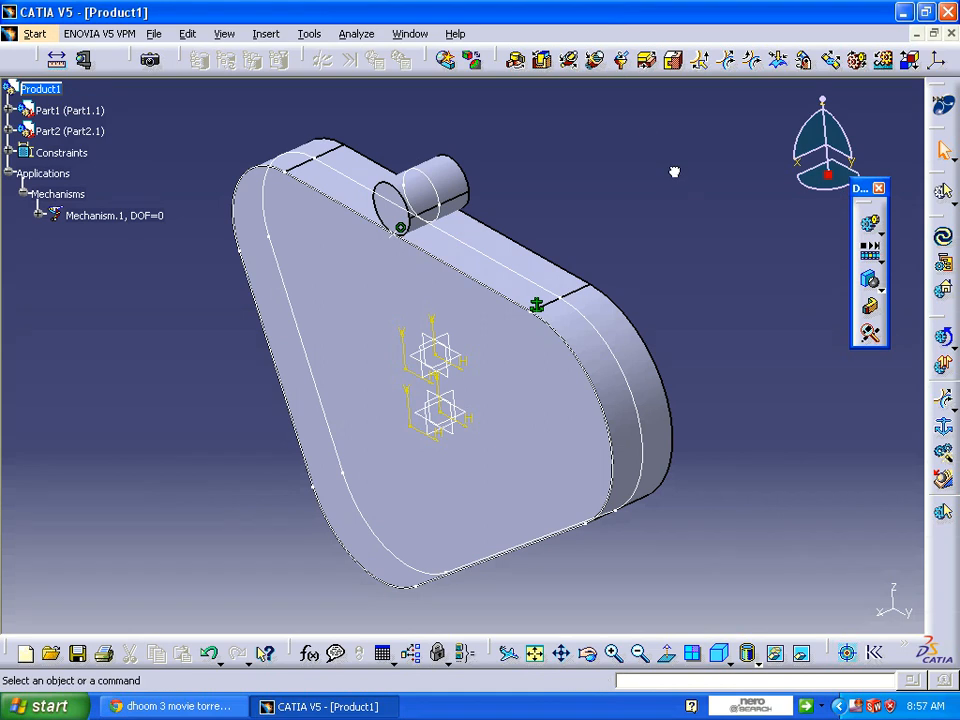
mouse_move(748, 60)
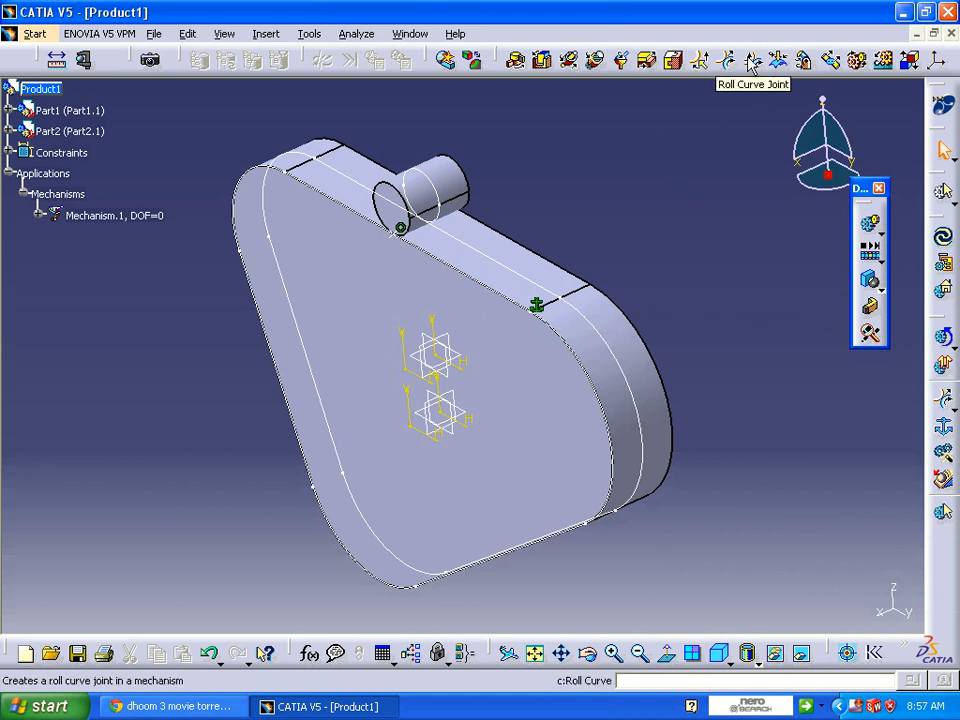
- Open the Roll Curve joint creation form from Insert > New Joint
click(265, 33)
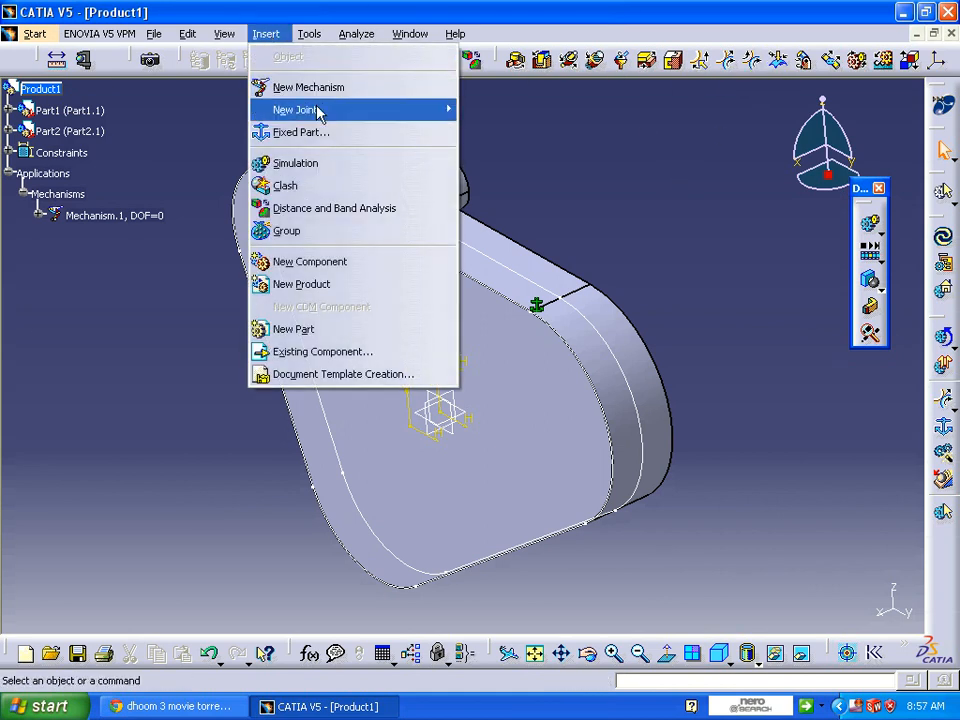
mouse_move(295, 109)
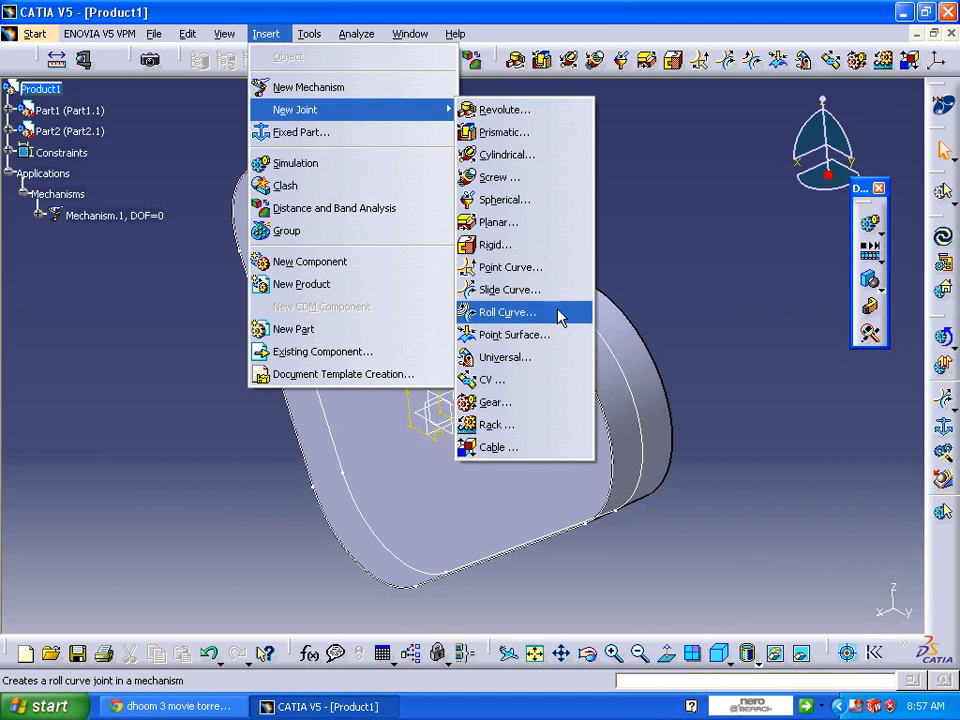
click(507, 312)
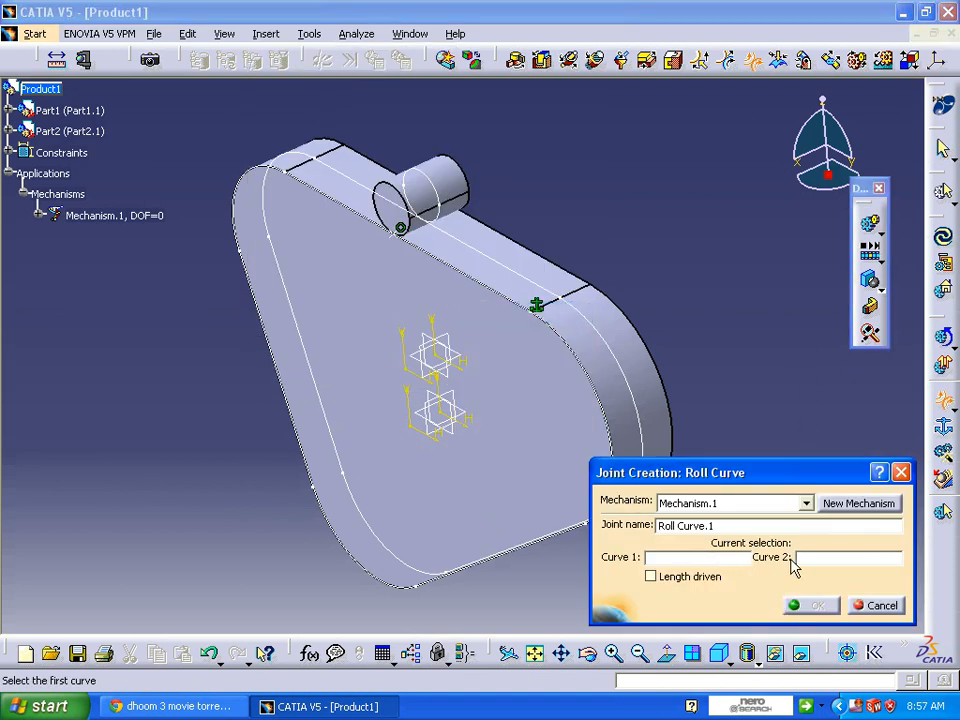
- Create a length-driven roll curve joint between Part1.1/Sketch.1 and Part2.1/Sketch.1
click(585, 305)
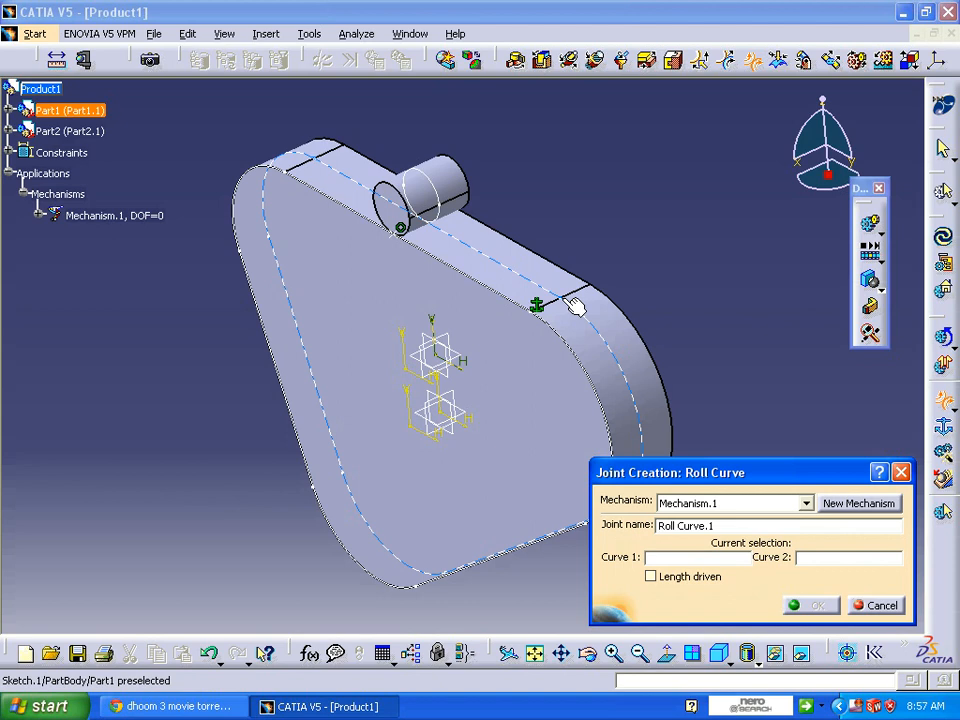
click(560, 300)
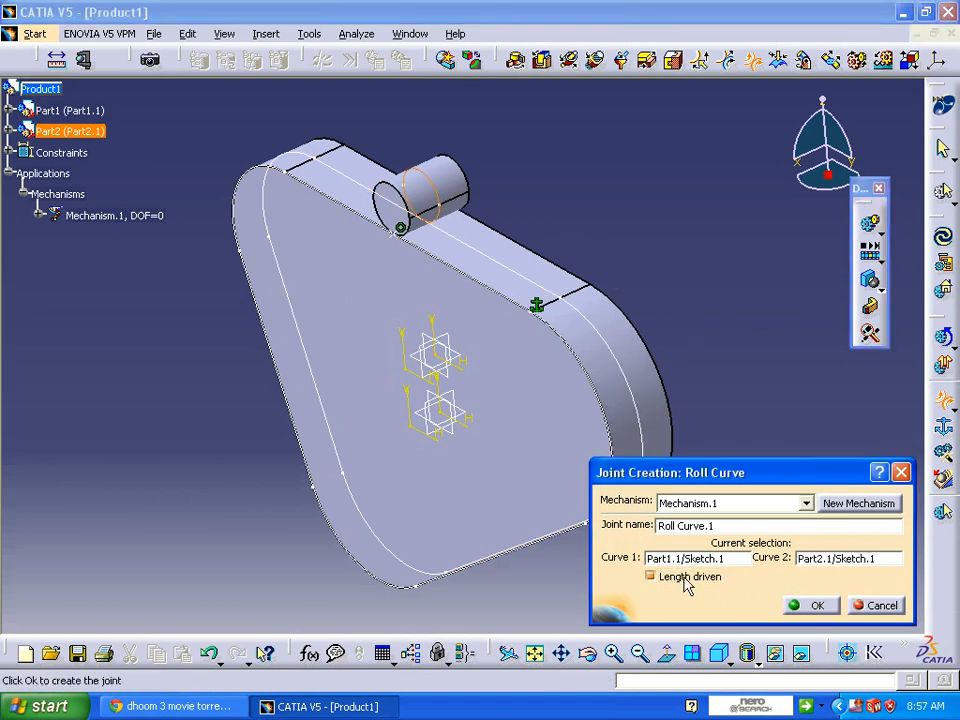
click(817, 605)
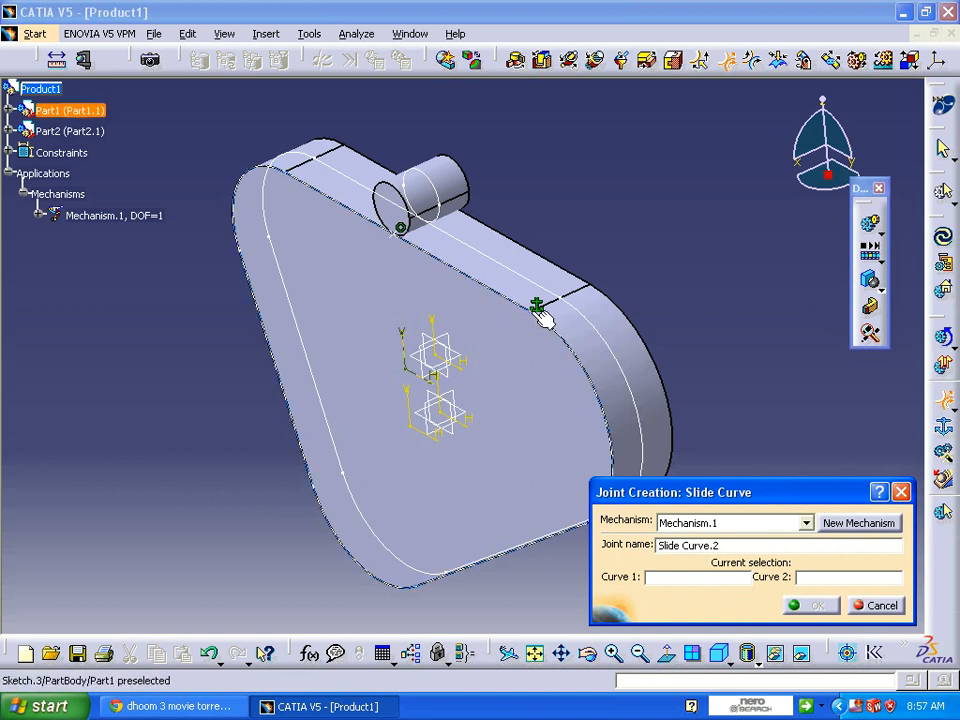
- Add a slide curve joint between Part1.1/Sketch.3 and the Part2.1 edge, then acknowledge the simulation message
click(537, 307)
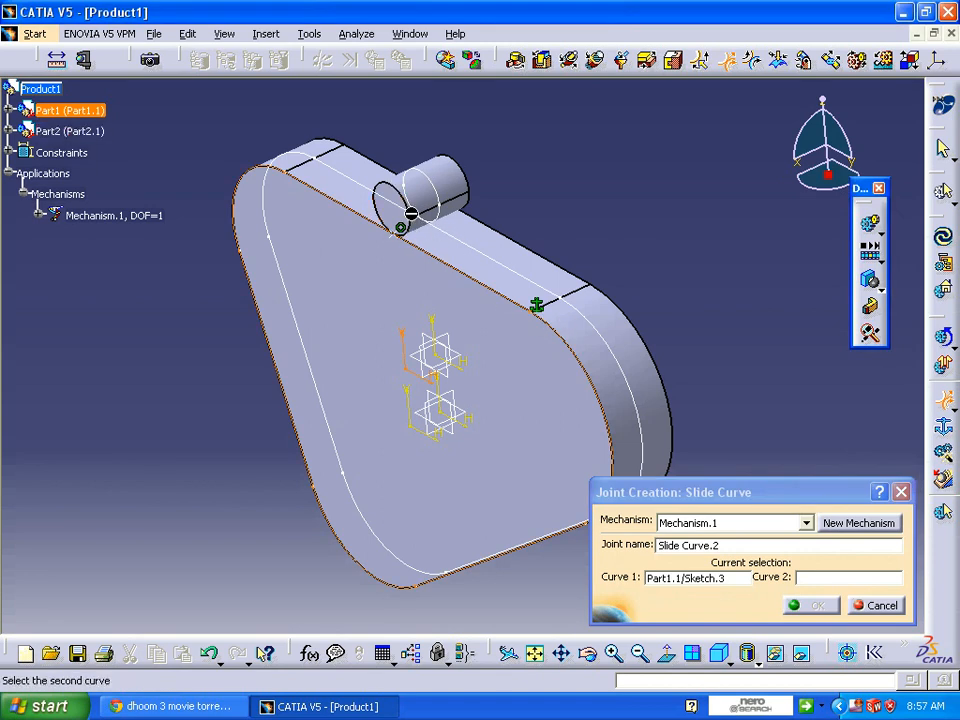
mouse_move(405, 200)
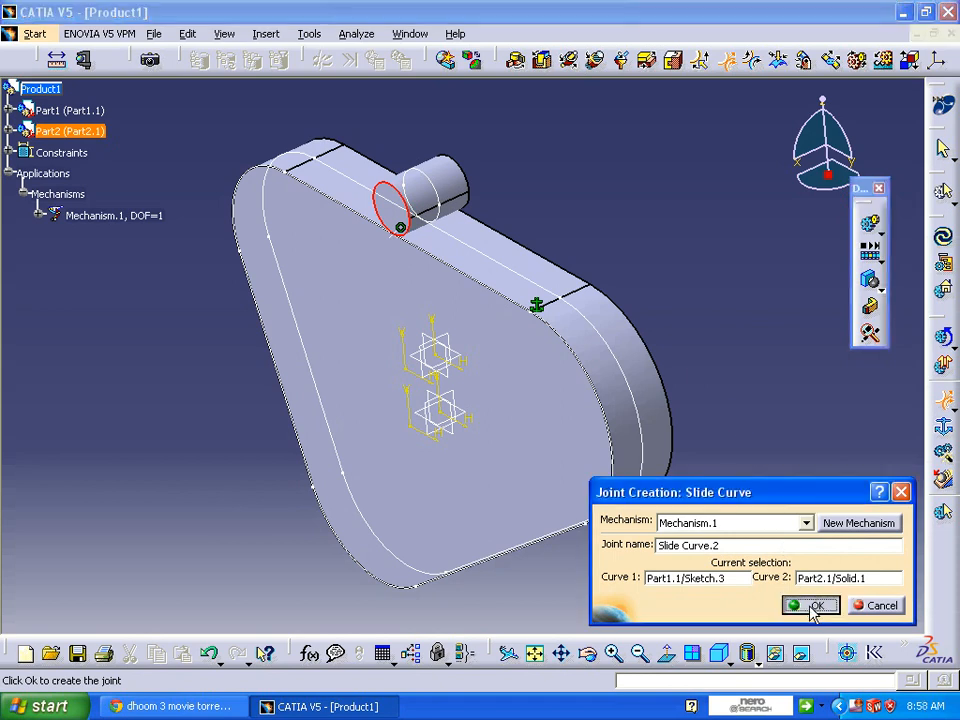
click(810, 605)
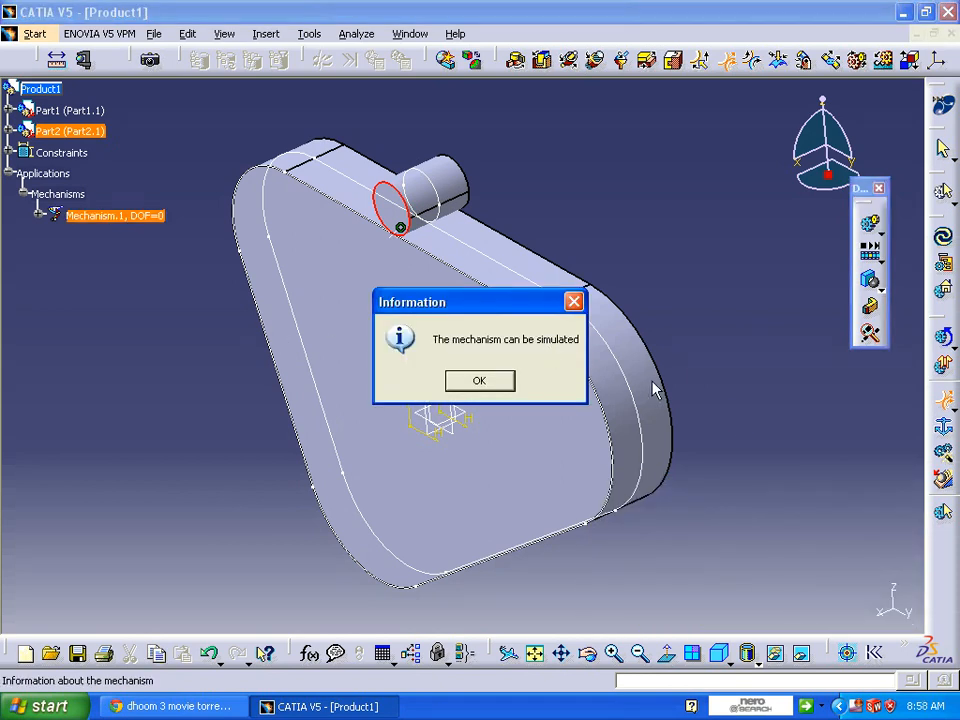
click(479, 380)
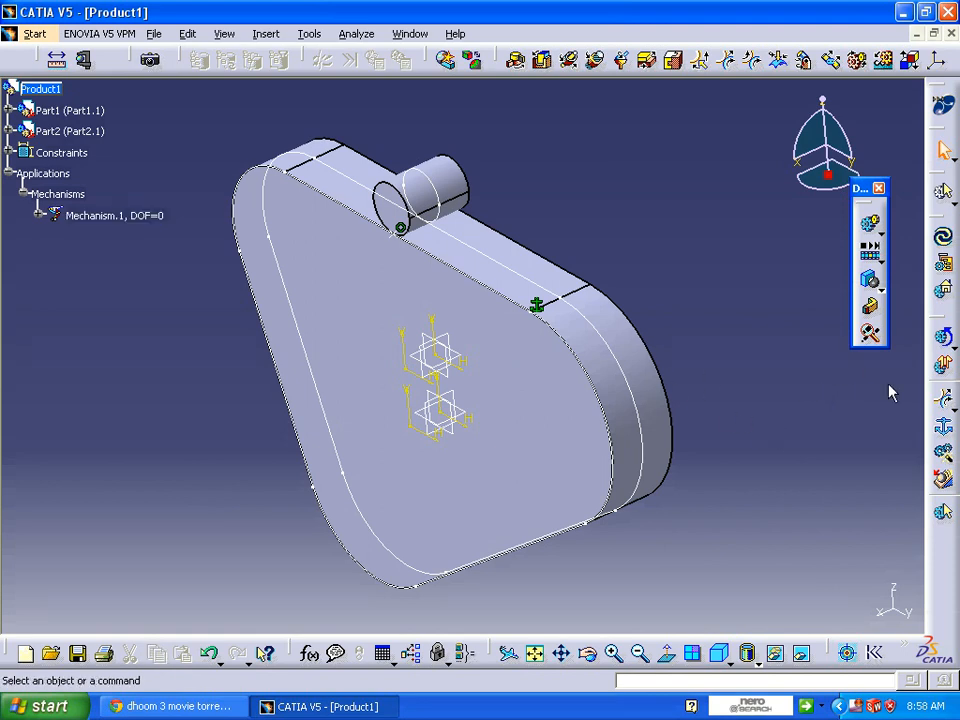
mouse_move(870, 222)
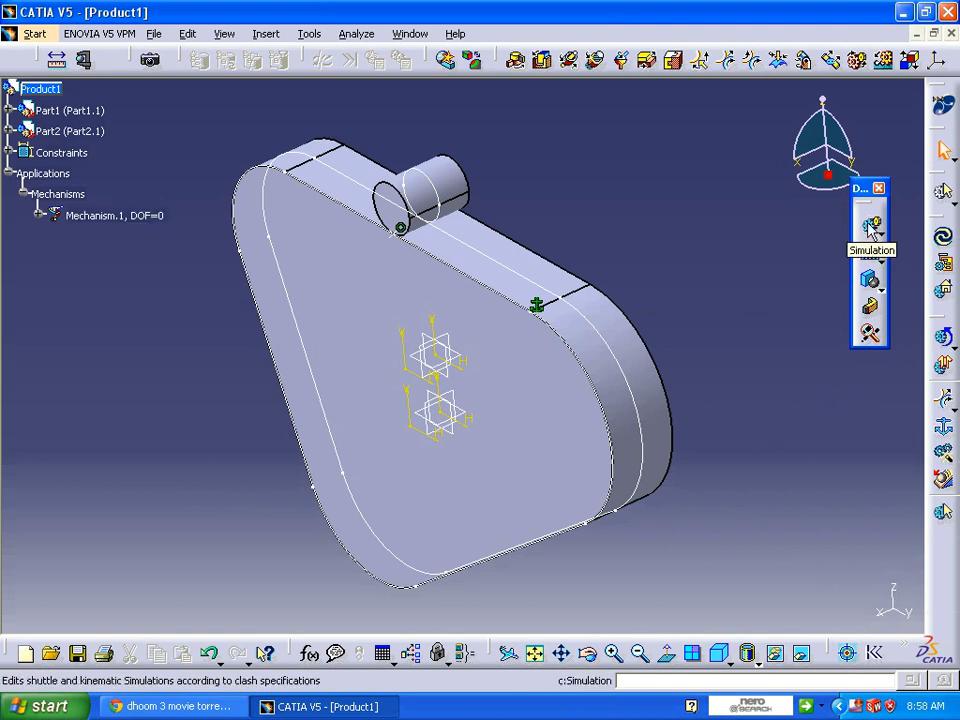
- Create Simulation.1, try the Command.1 slider, and raise its highest value to 800
click(869, 224)
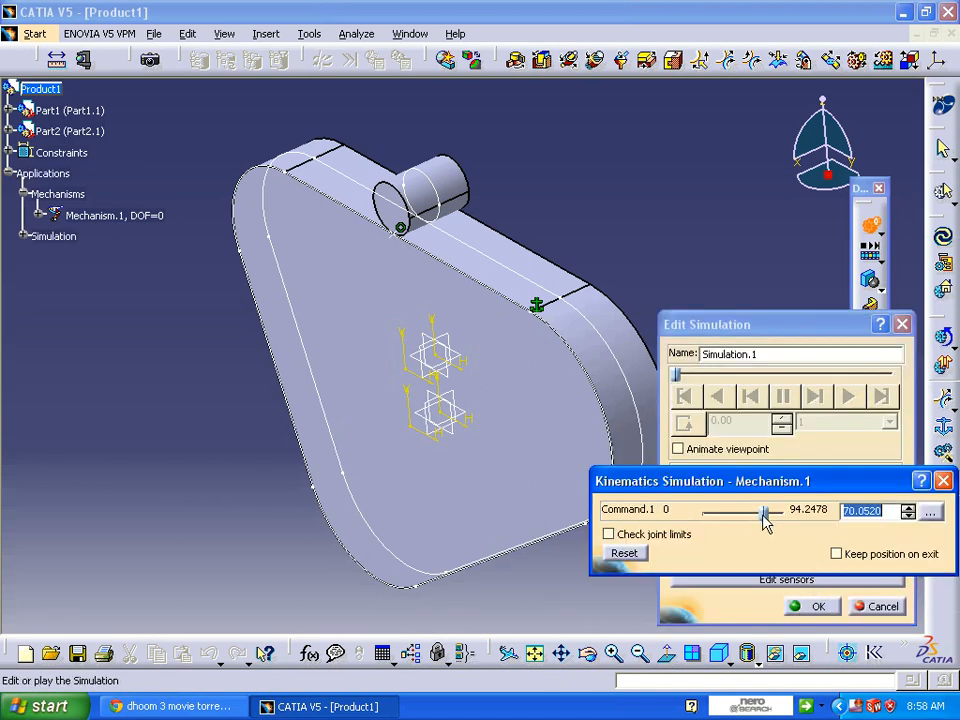
drag(760, 511, 703, 511)
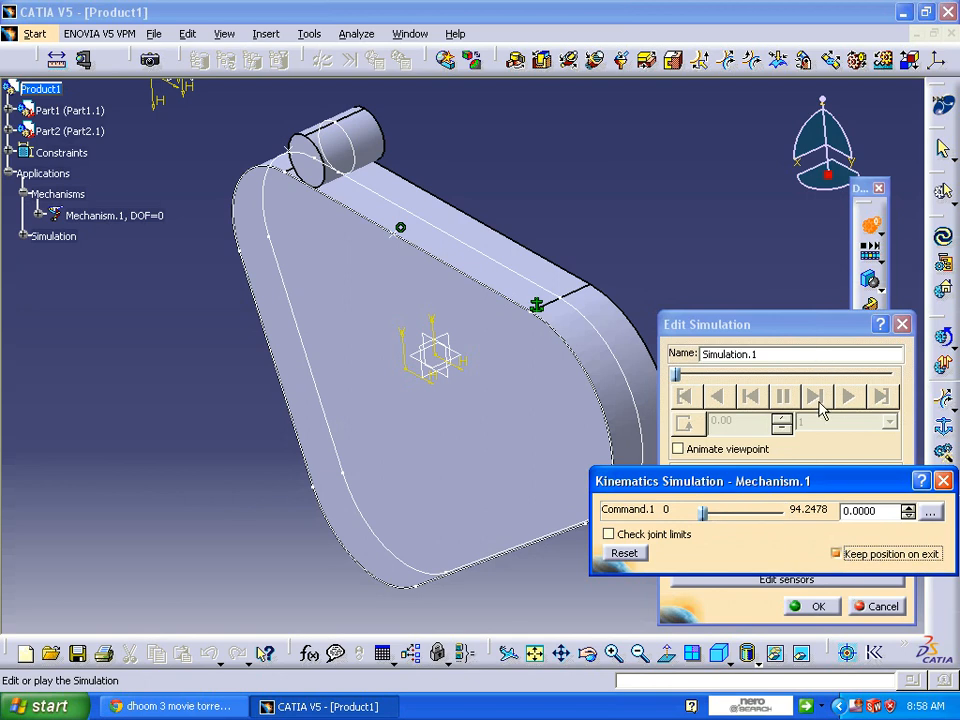
click(930, 511)
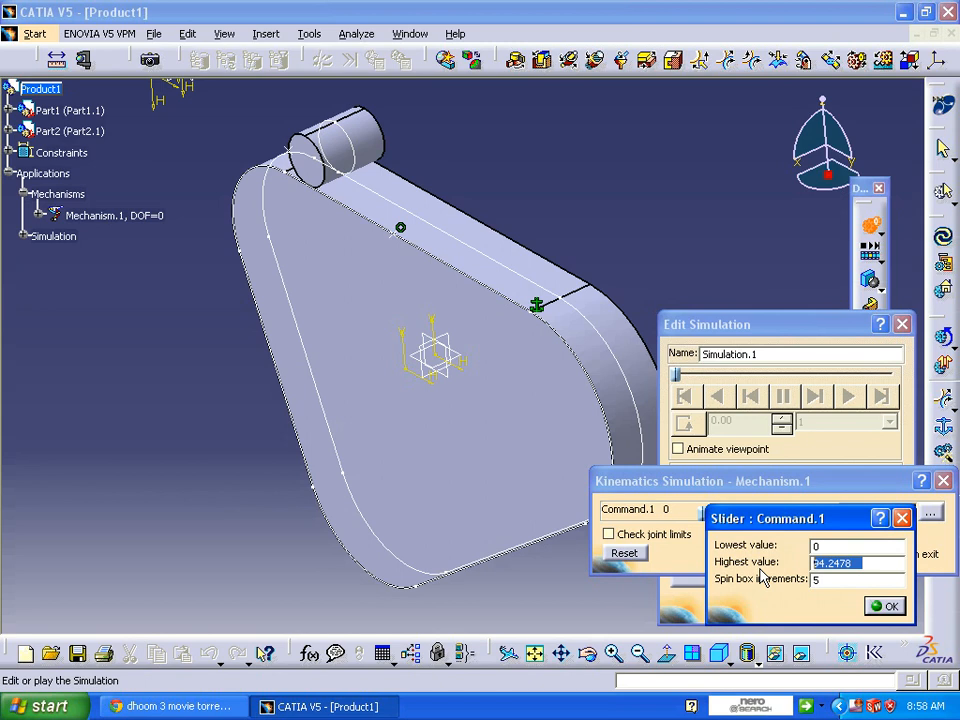
text(800)
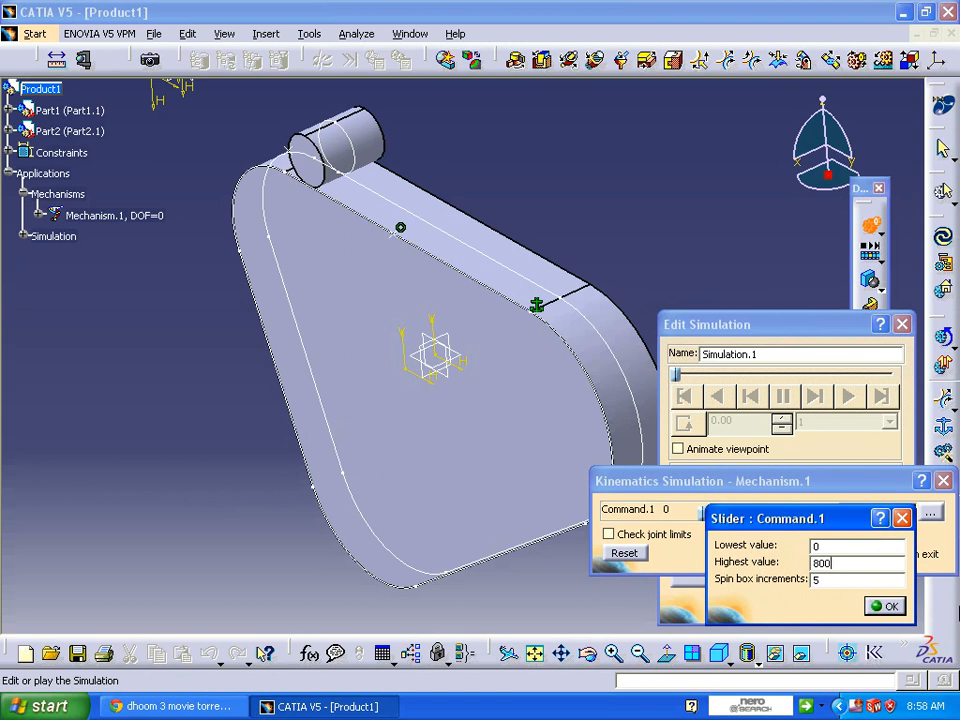
click(884, 606)
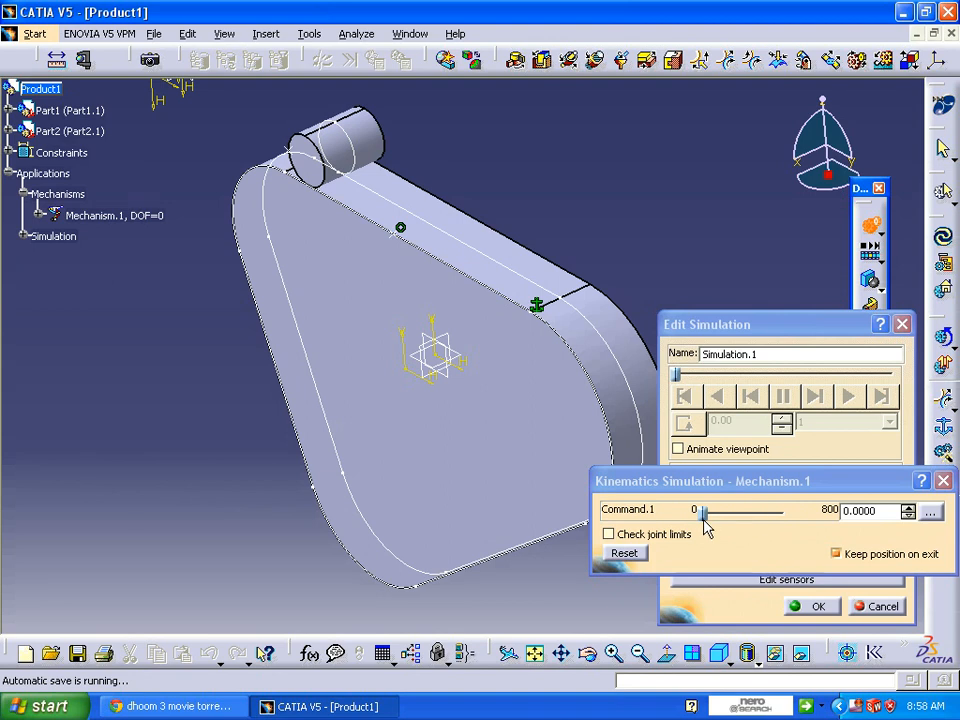
- Move the follower further along the cam with Command.1 and choose a 0.01 playback step
drag(700, 511, 785, 511)
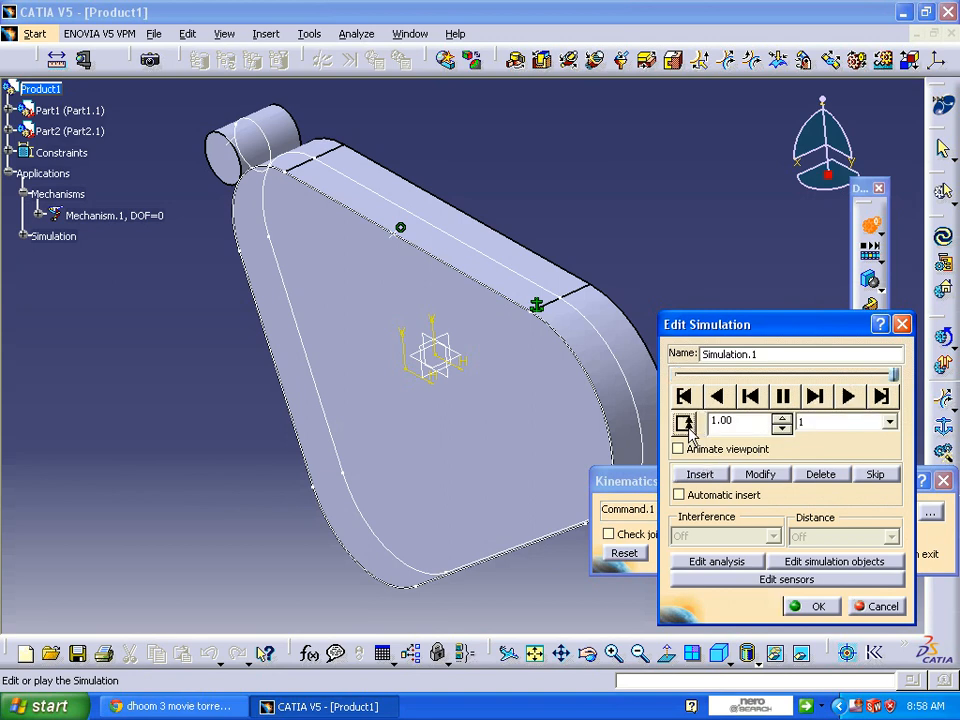
click(888, 421)
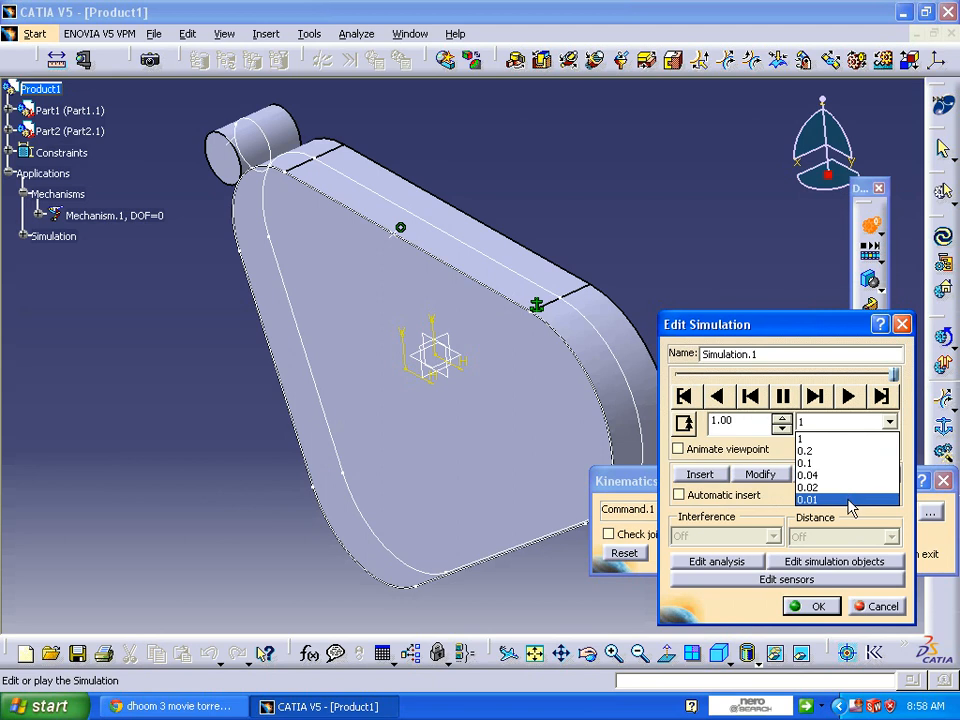